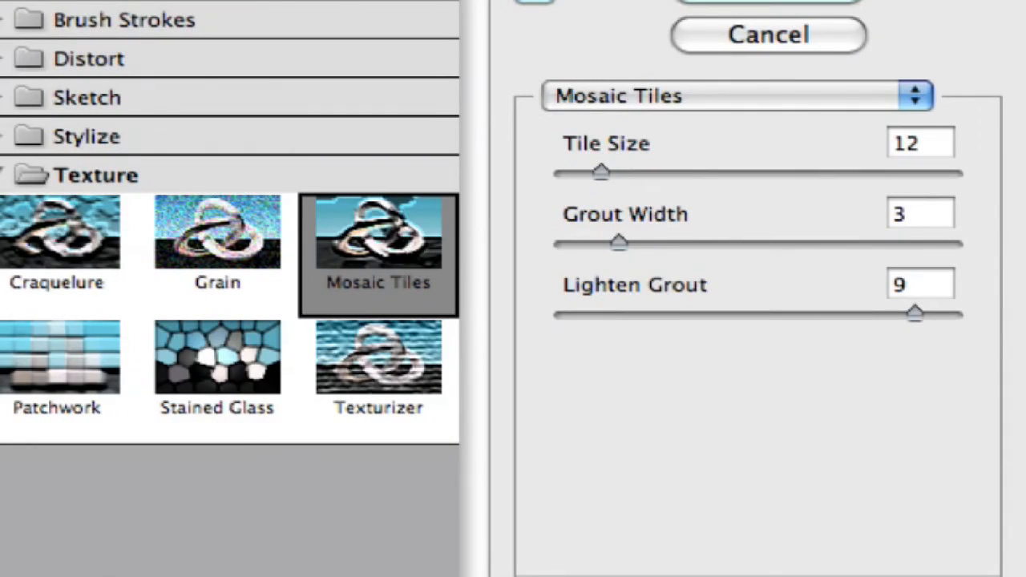
mouse_move(710, 104)
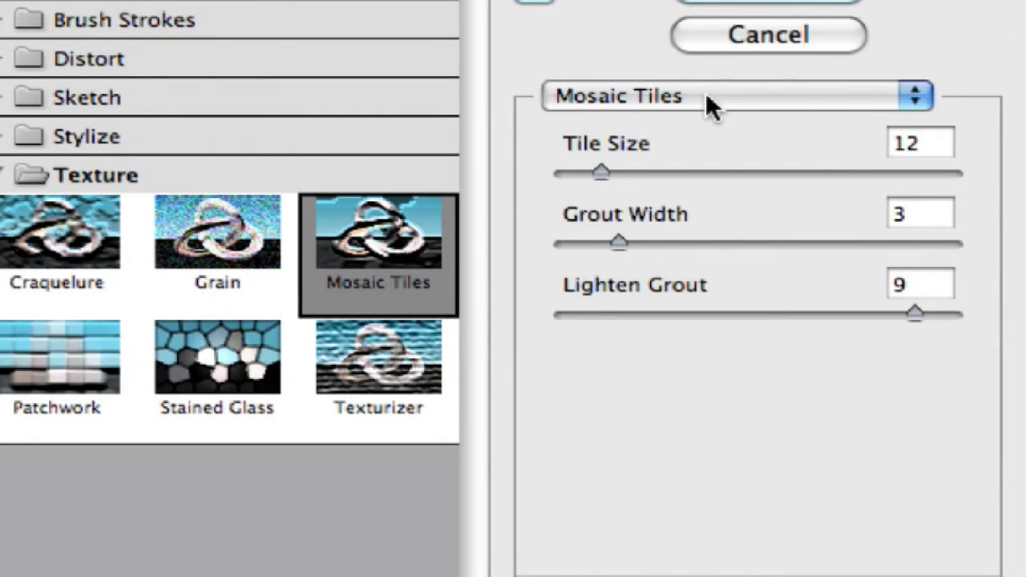
Keep Mosaic Tiles as the filter with tile size 2, grout width 10, lighten grout 10.
left_click(738, 95)
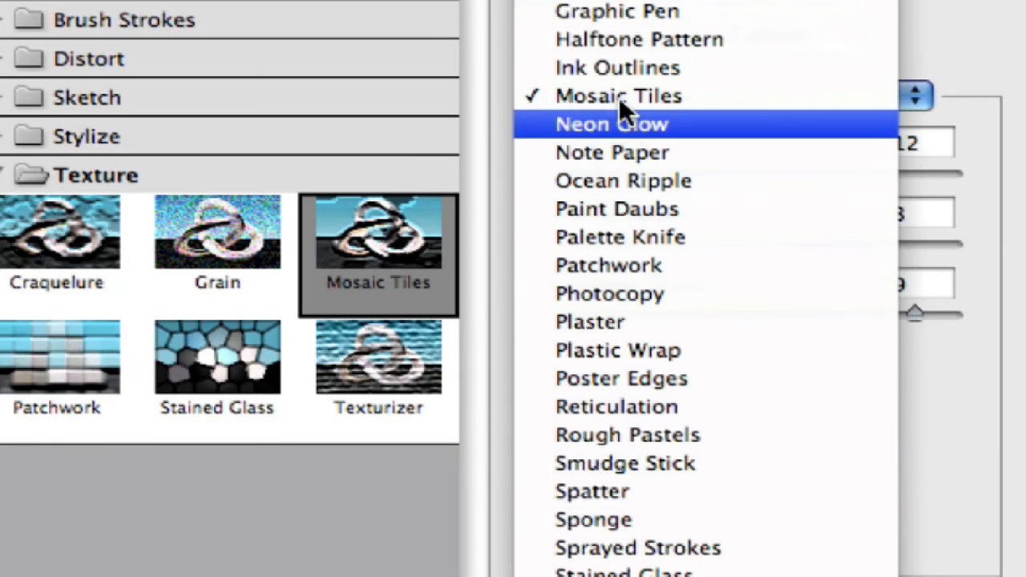
left_click(618, 95)
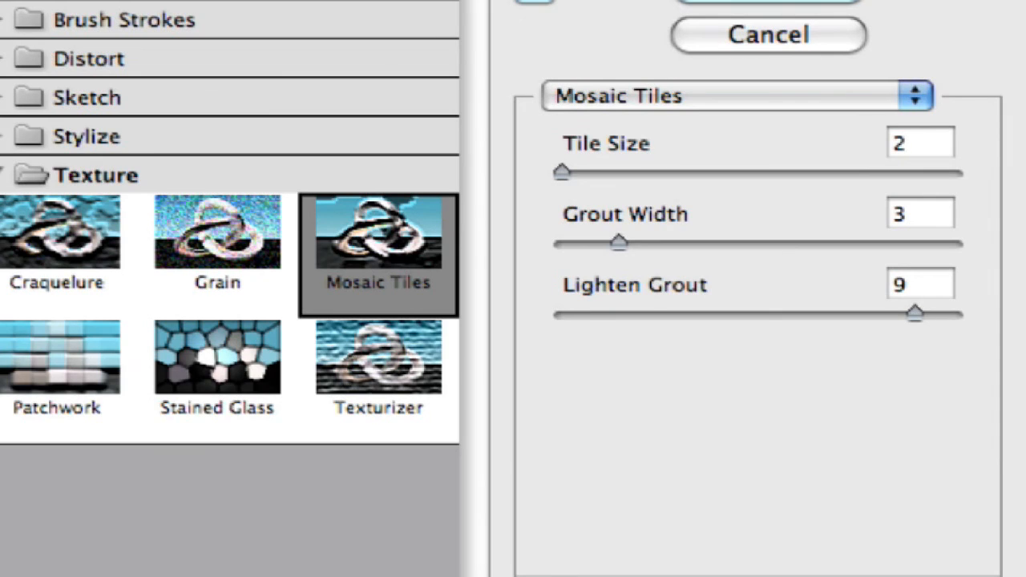
left_click(921, 143)
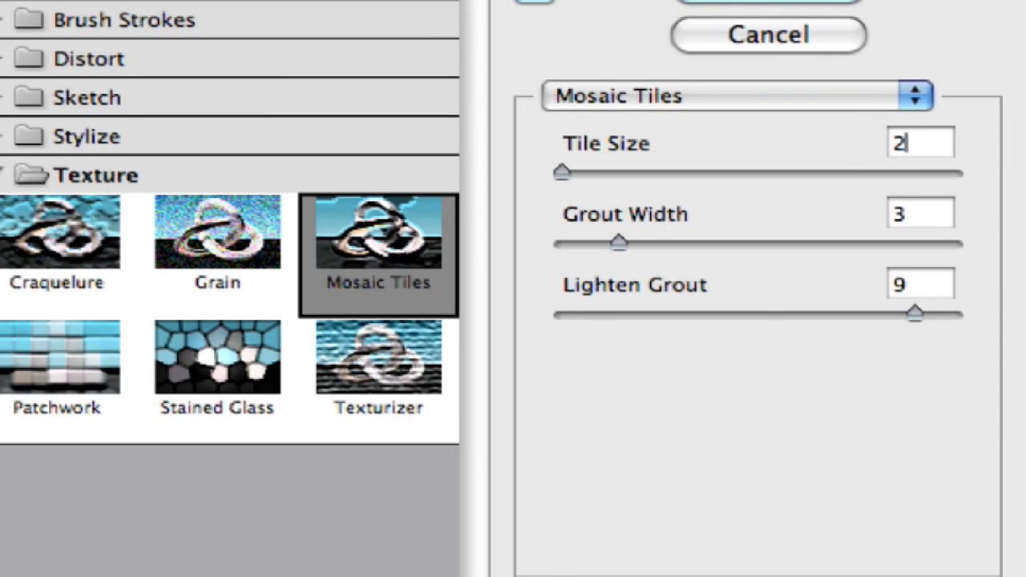
left_click(920, 214)
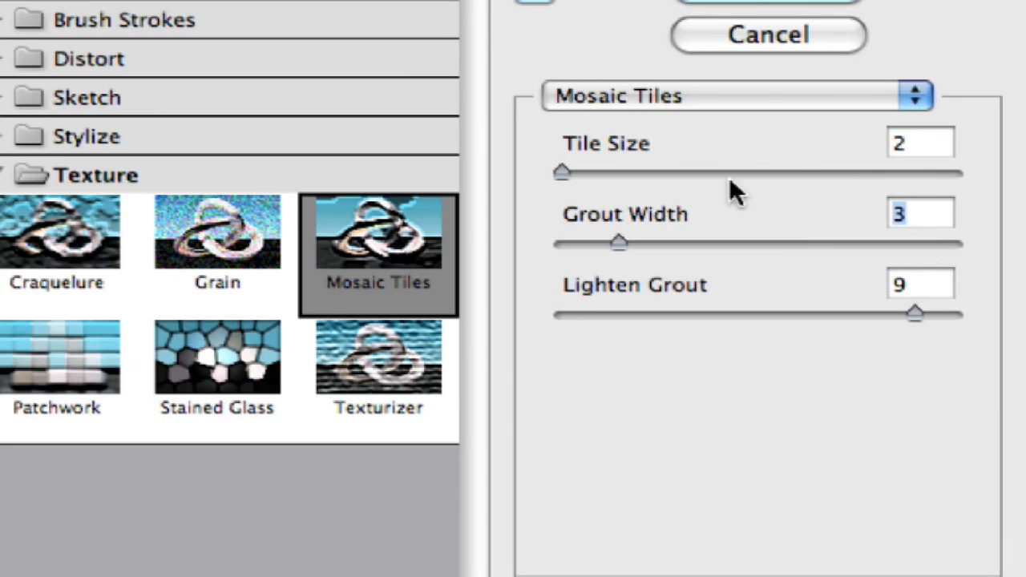
left_click_drag(617, 242, 816, 242)
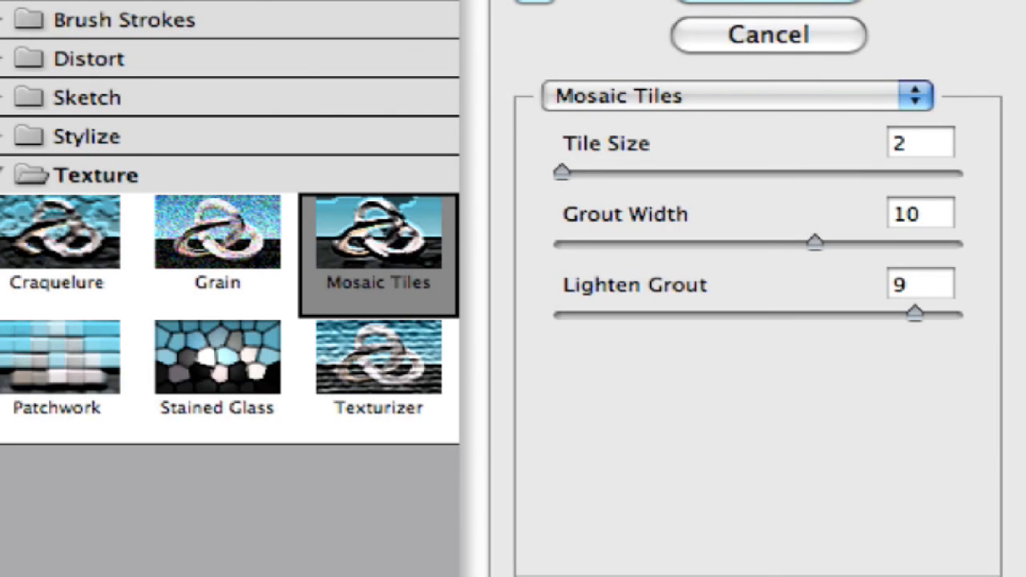
mouse_move(626, 325)
type("10")
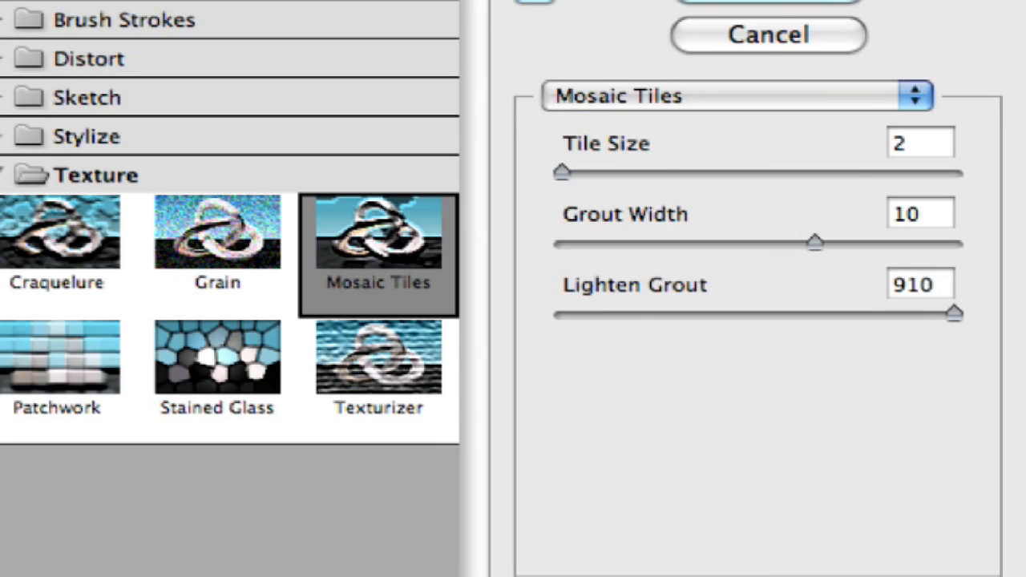
left_click(921, 285)
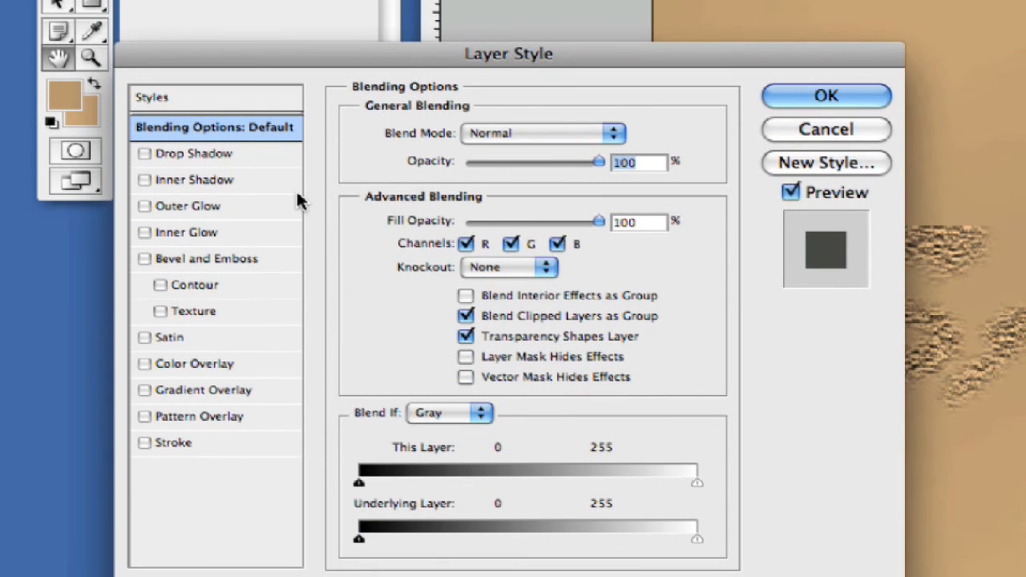
mouse_move(614, 148)
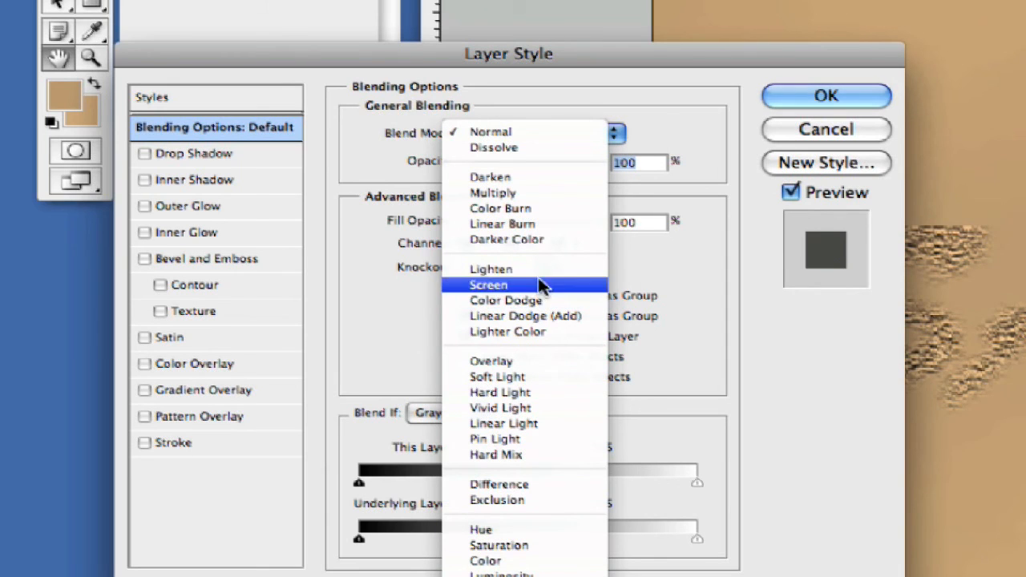
mouse_move(545, 193)
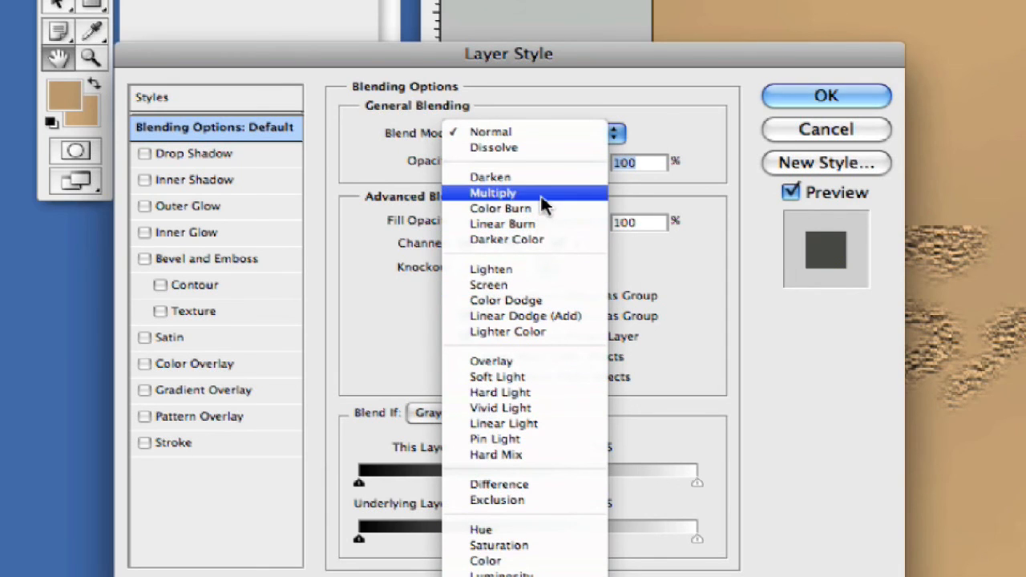
Change the text layer's blend mode to Multiply in Blending Options.
left_click(493, 193)
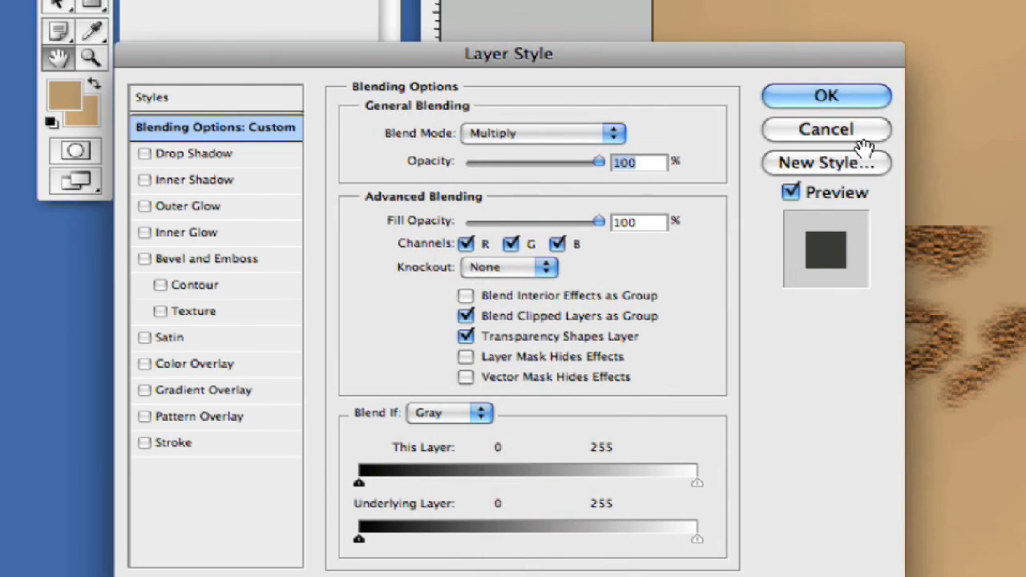